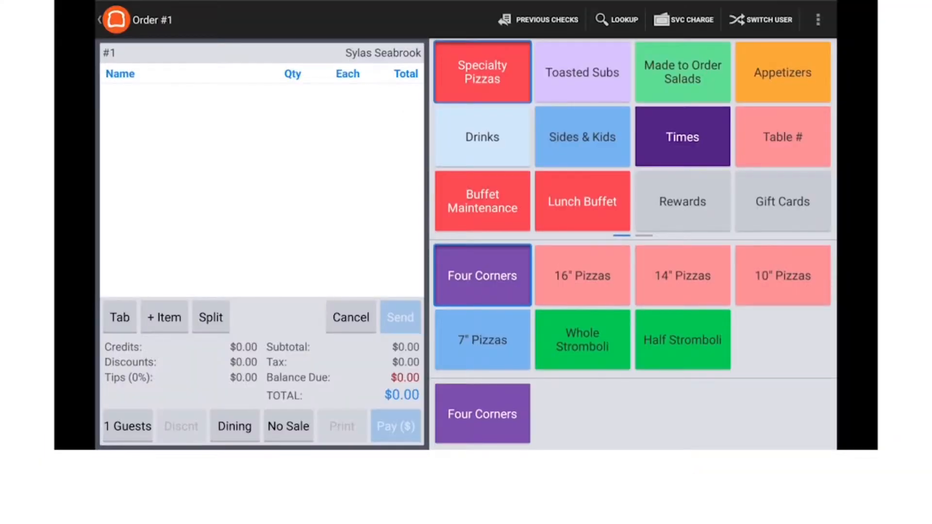
# Bring up the Rewards options and the Scan or Swipe customer lookup dialog for Order #1
pyautogui.click(681, 201)
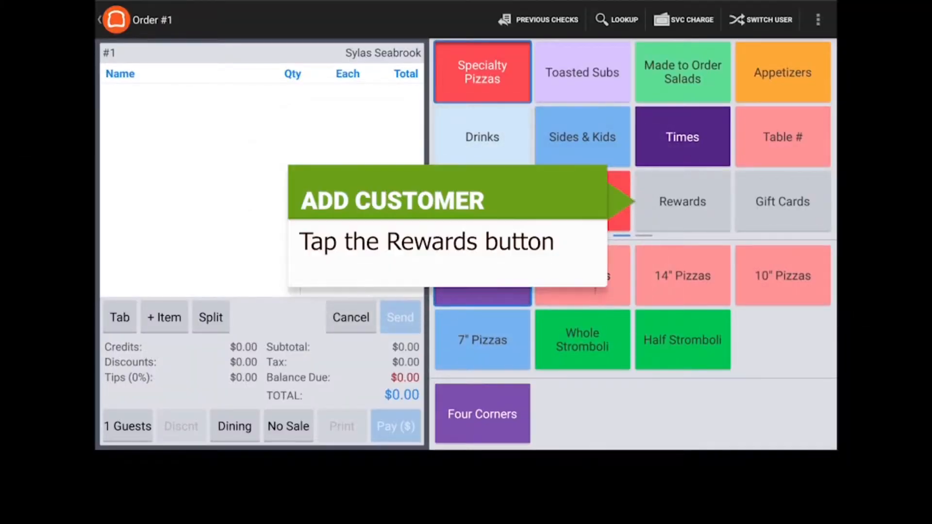
pyautogui.click(682, 201)
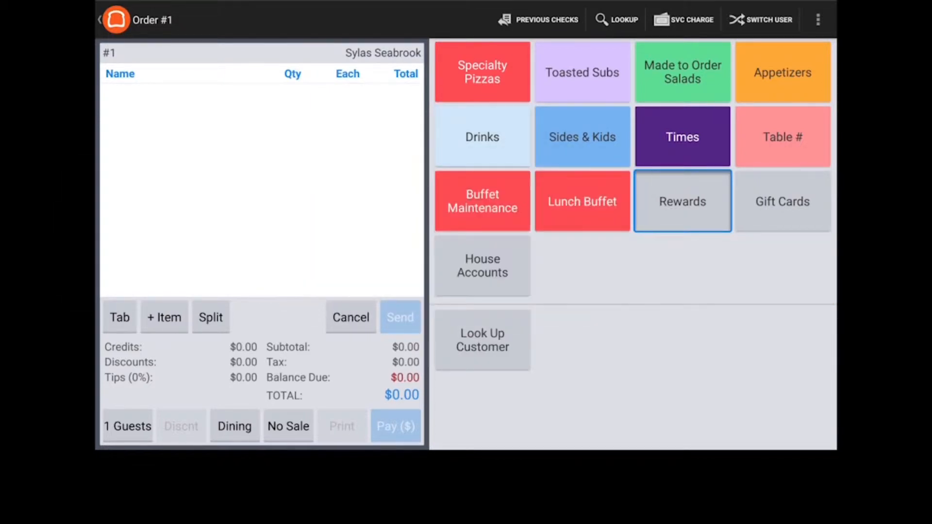
pyautogui.click(482, 339)
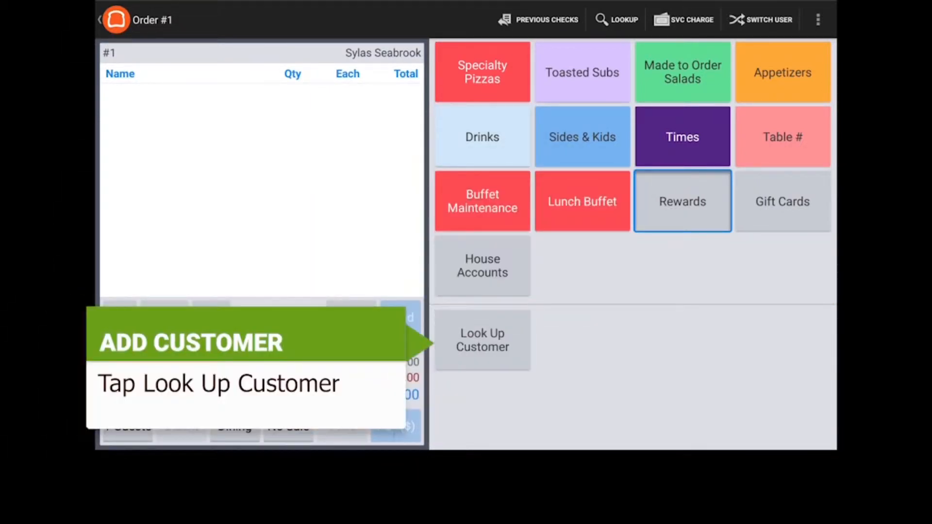
pyautogui.click(682, 200)
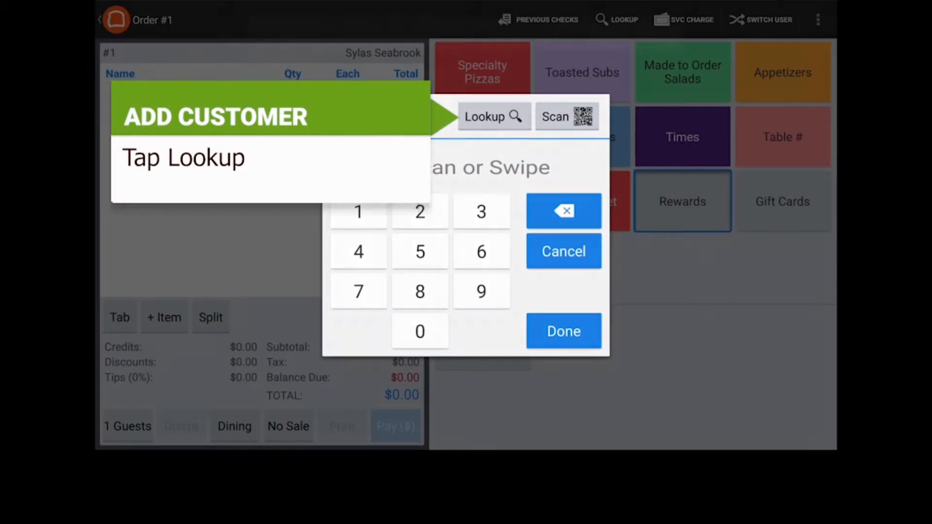
# Search customers by phone with '702' '001' and attach Shelley Test with her loyalty number
pyautogui.click(493, 115)
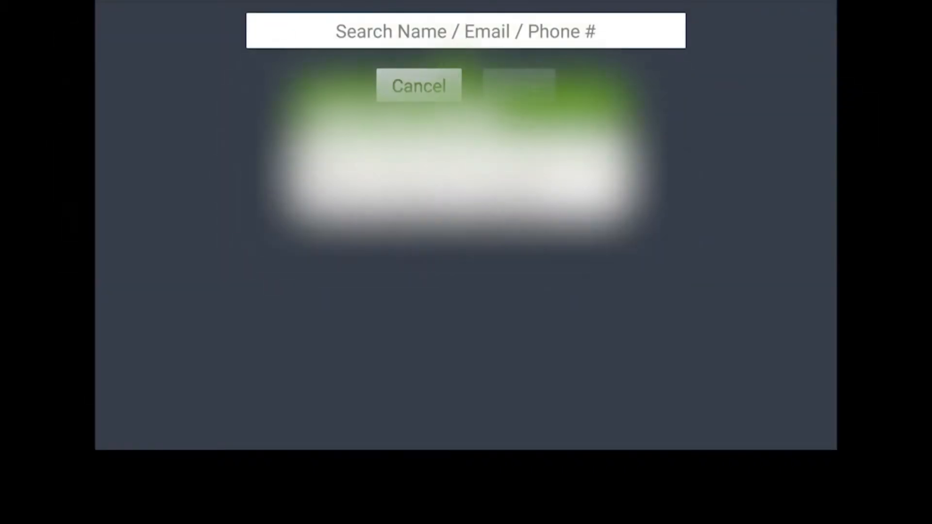
pyautogui.write('7029663')
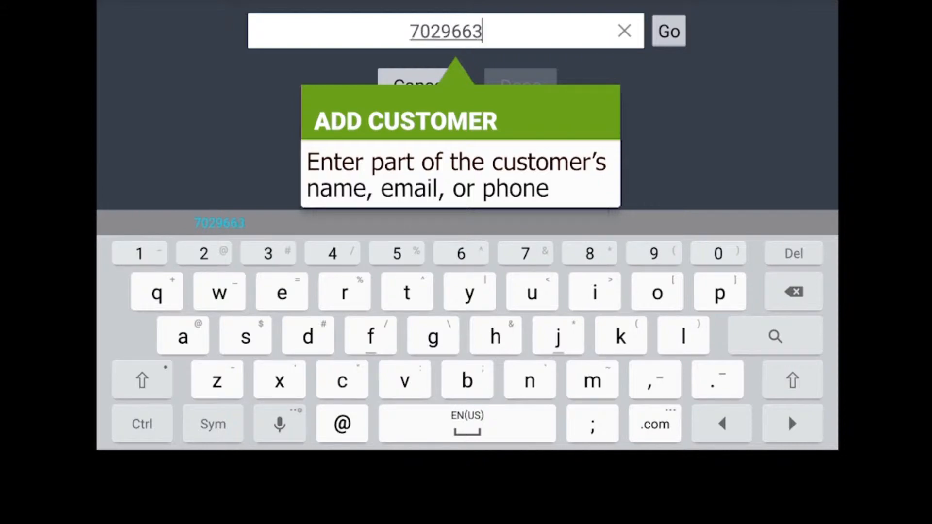
pyautogui.write('001')
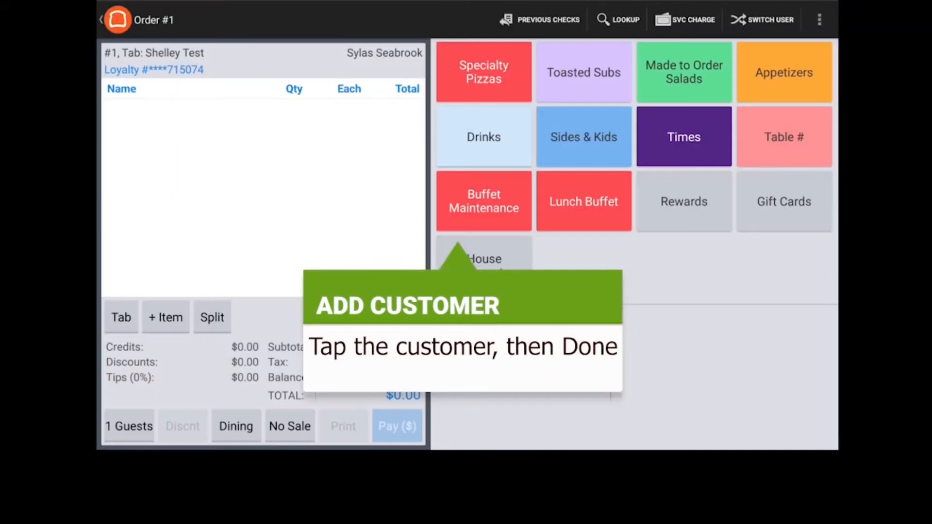
# Add a 16" BYO pizza with ham to the order at $12.58
pyautogui.click(683, 201)
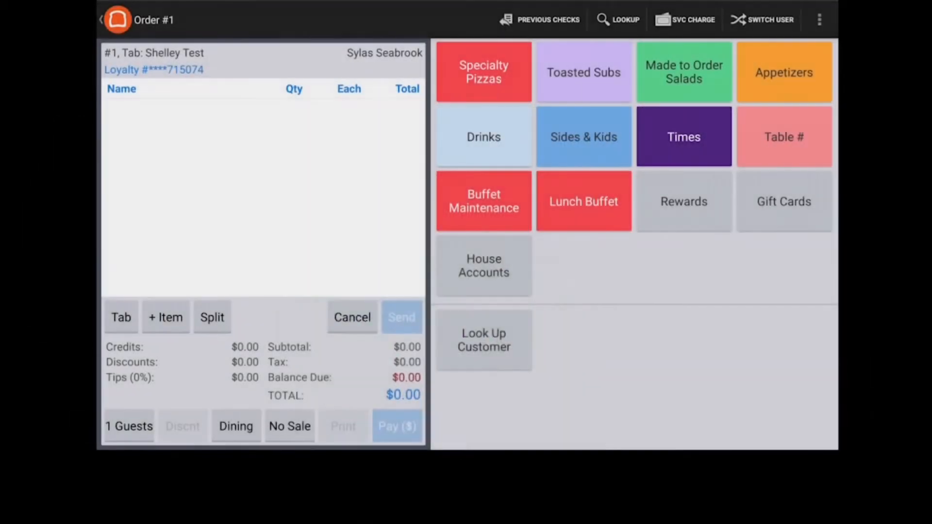
pyautogui.click(483, 71)
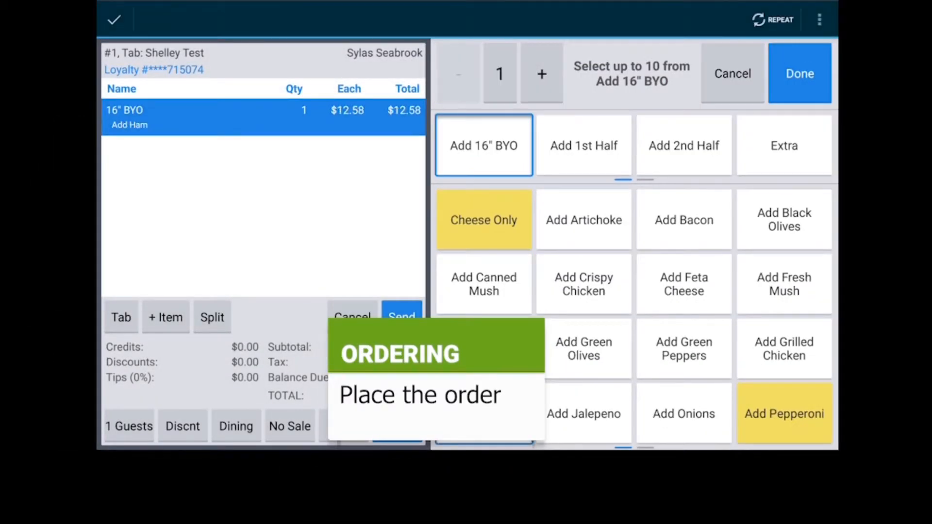
# Top the 16" pizza with bacon and pineapple
pyautogui.click(684, 219)
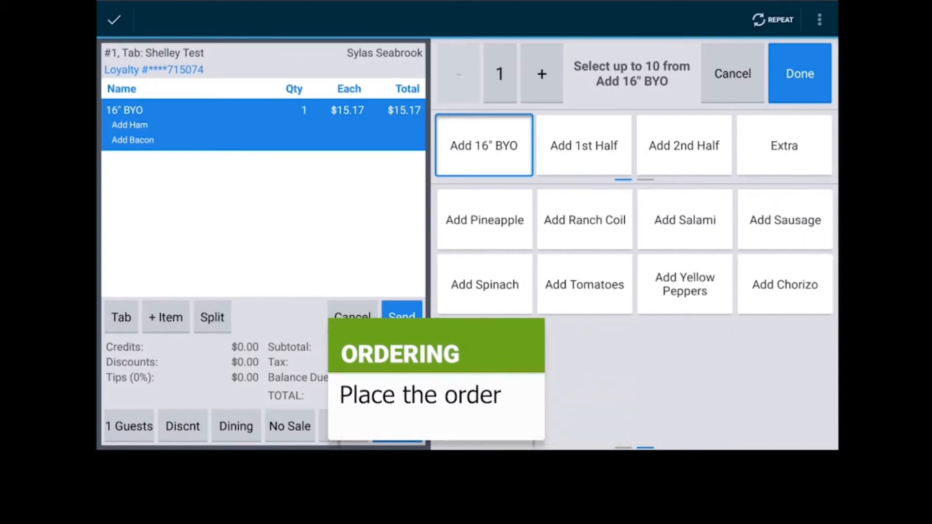
pyautogui.click(483, 219)
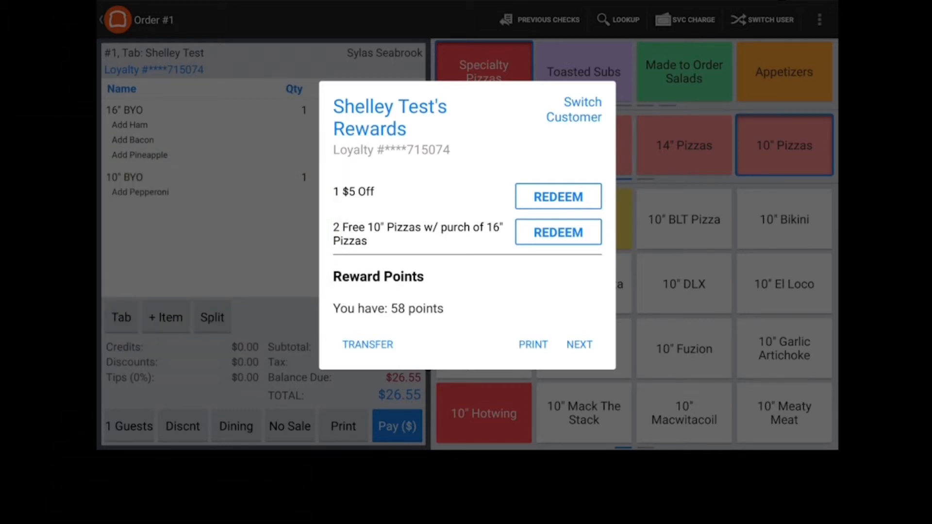
# Redeem the 2 Free 10" Pizzas w/ purch of 16" reward for $6.00 off
pyautogui.click(557, 232)
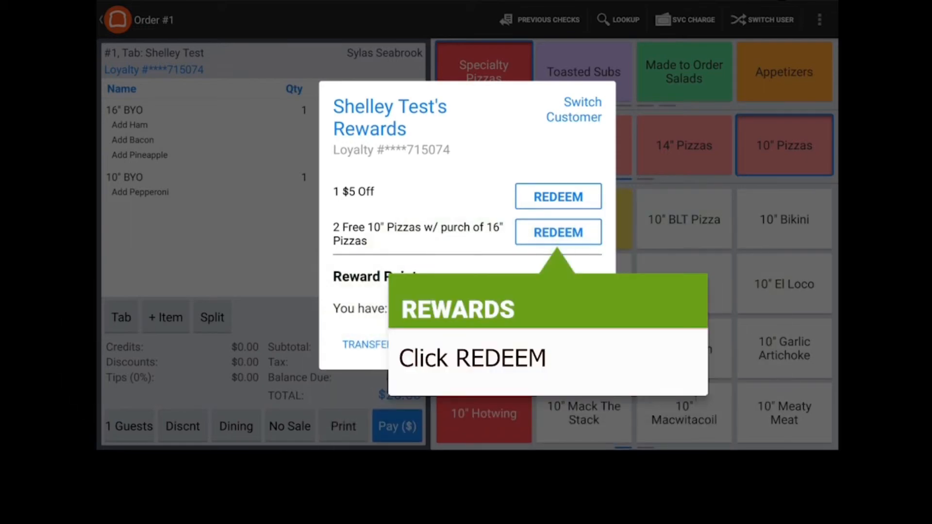
pyautogui.click(557, 231)
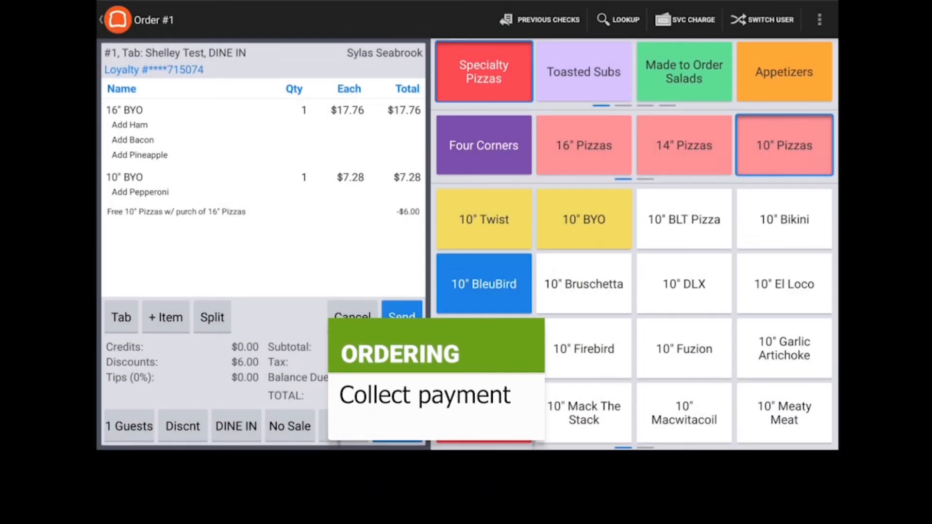
# Tender $21.00 cash against the $20.18 balance, leaving $0.82 change due
pyautogui.click(401, 315)
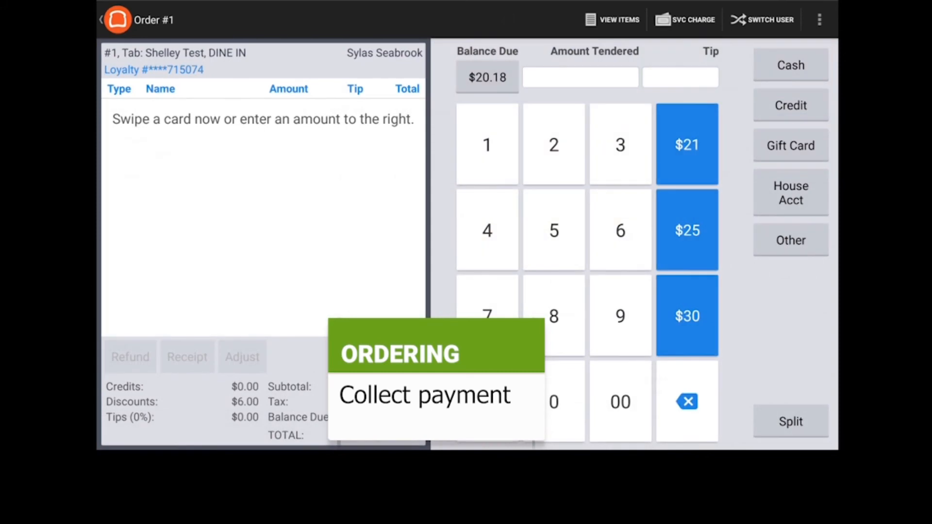
pyautogui.click(687, 143)
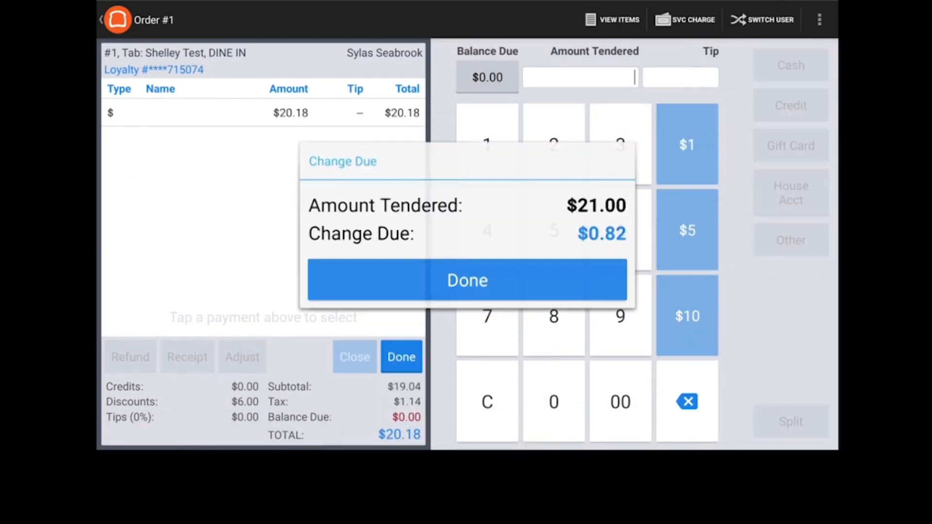